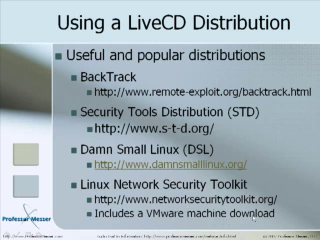
Boot the Network Security Toolkit VM through its startup console to the login prompt.
{"action": "key", "text": "Escape"}
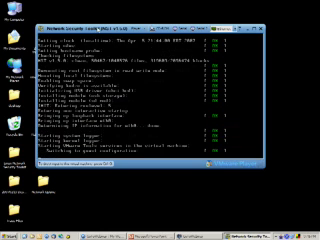
{"action": "scroll", "scroll_direction": "down", "scroll_amount": 3}
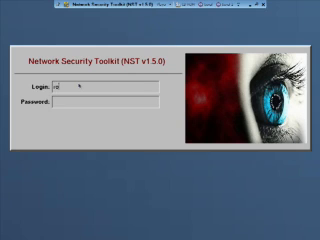
Log in to NST as root with its password, reaching the Web User Interface index.
{"action": "type", "text": "root"}
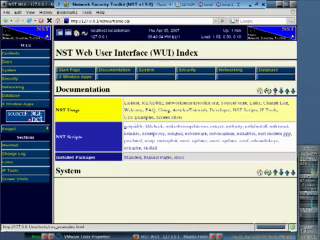
{"action": "scroll", "scroll_direction": "down", "scroll_amount": 3}
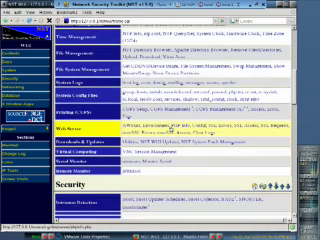
{"action": "scroll", "scroll_direction": "down", "scroll_amount": 3}
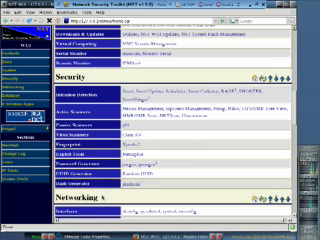
{"action": "scroll", "scroll_direction": "down", "scroll_amount": 3}
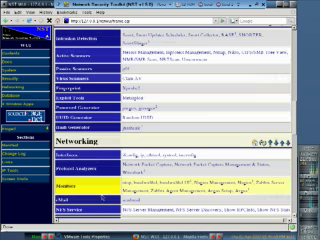
{"action": "scroll", "scroll_direction": "down", "scroll_amount": 3}
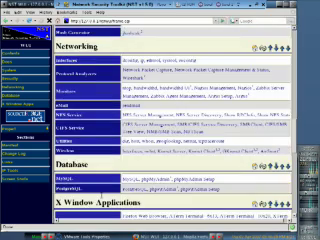
{"action": "scroll", "scroll_direction": "down", "scroll_amount": 3}
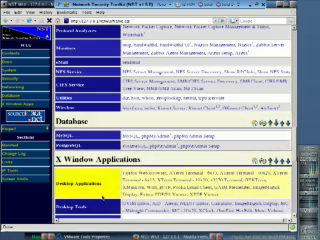
{"action": "scroll", "scroll_direction": "down", "scroll_amount": 3}
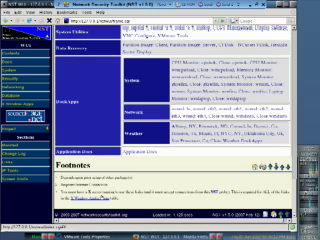
{"action": "scroll", "scroll_direction": "down", "scroll_amount": 3}
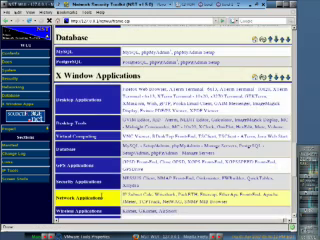